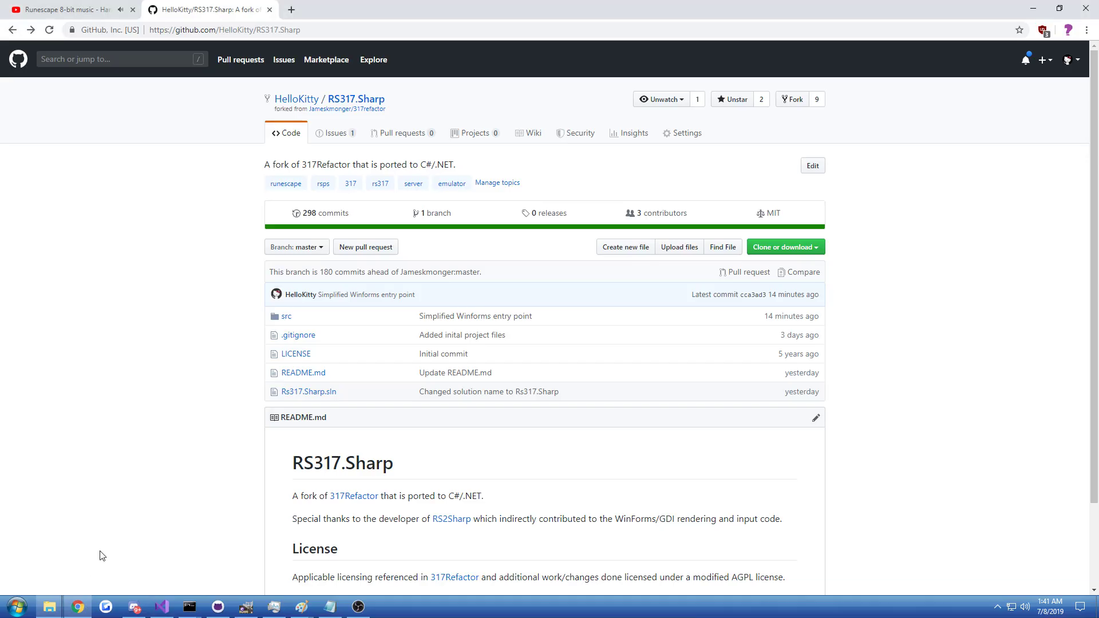
pyautogui.moveTo(187, 258)
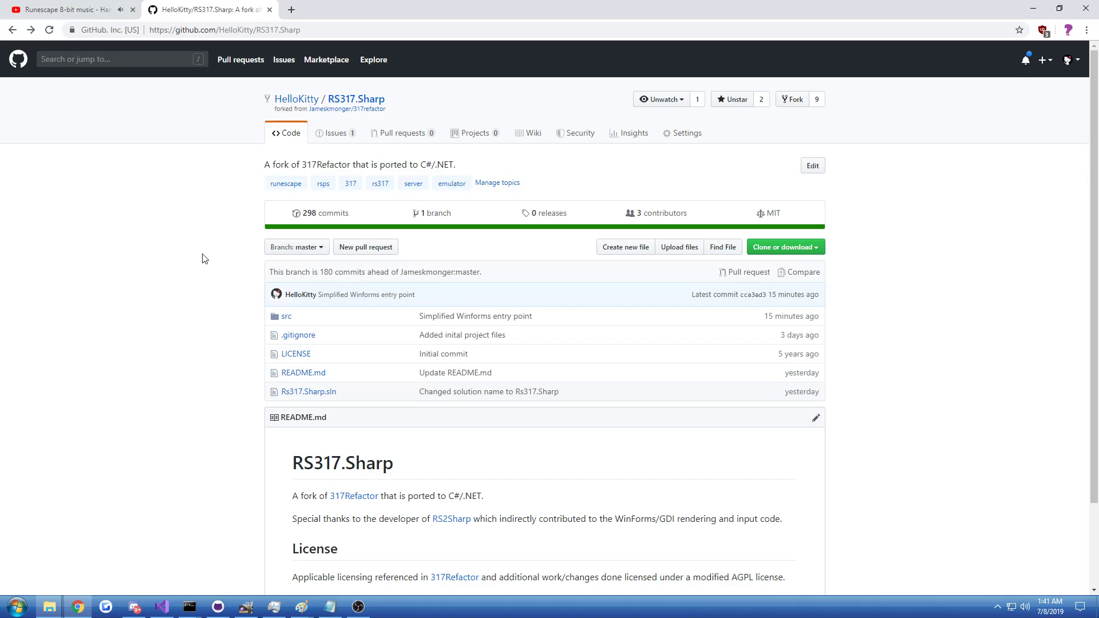
# - Go to the RsWinFormsClient definition from Program.cs, landing at its ClientConfiguration/Graphics constructor
pyautogui.scroll(-3)
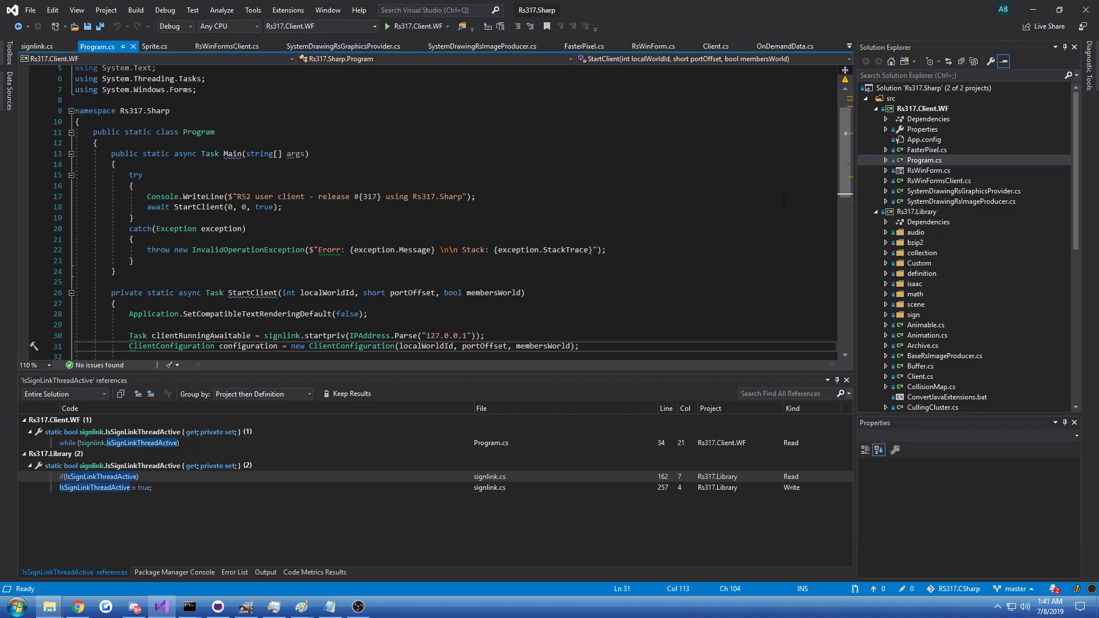
pyautogui.moveTo(923, 161)
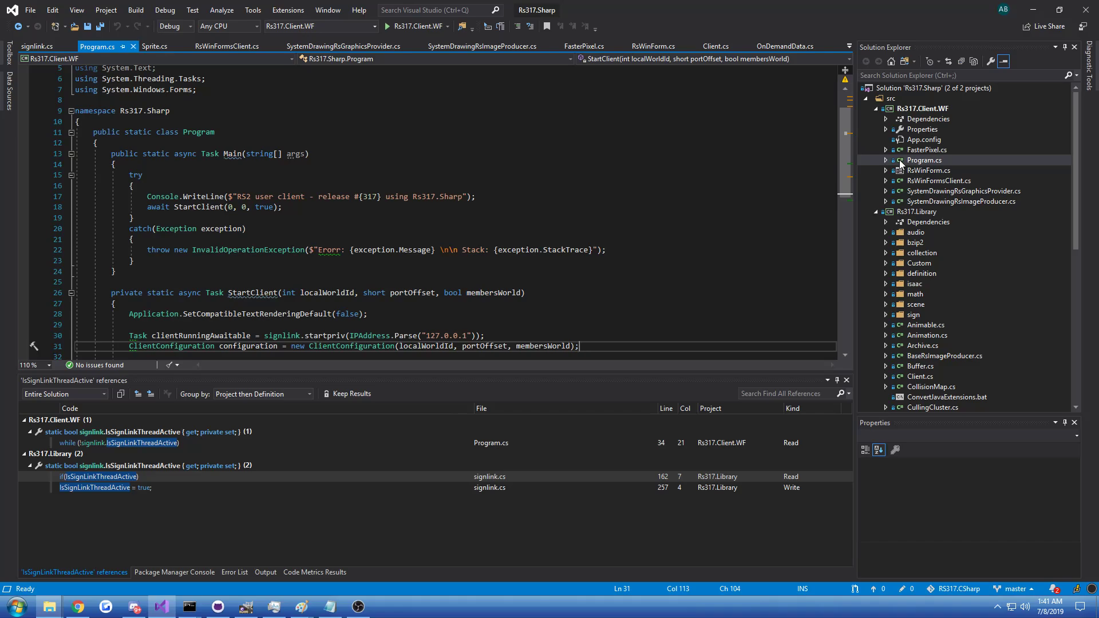
pyautogui.moveTo(930, 126)
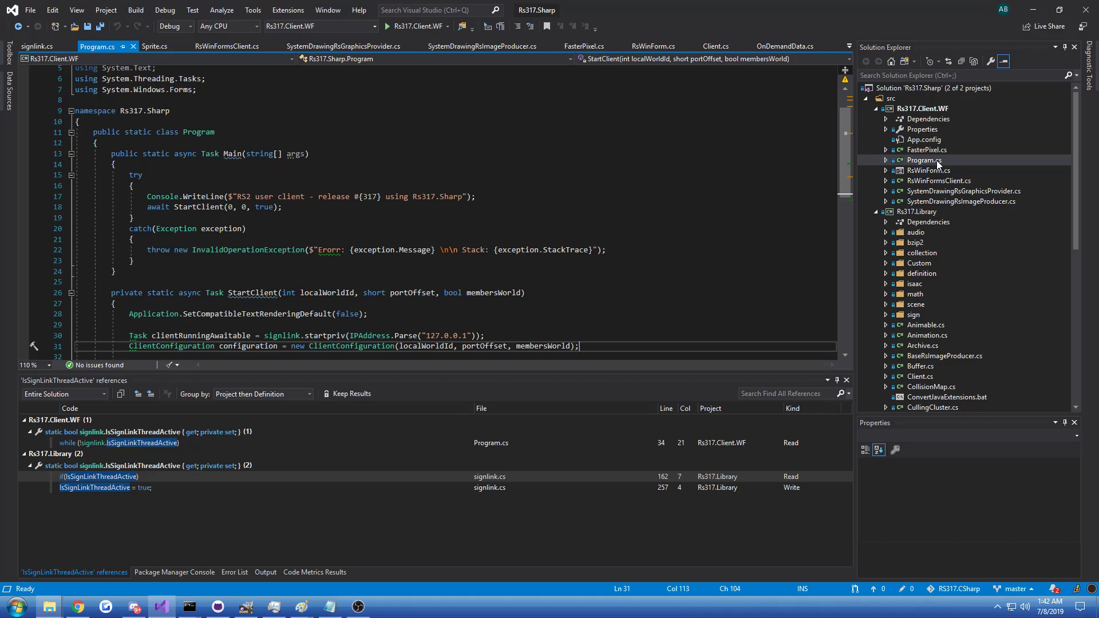
pyautogui.scroll(-3)
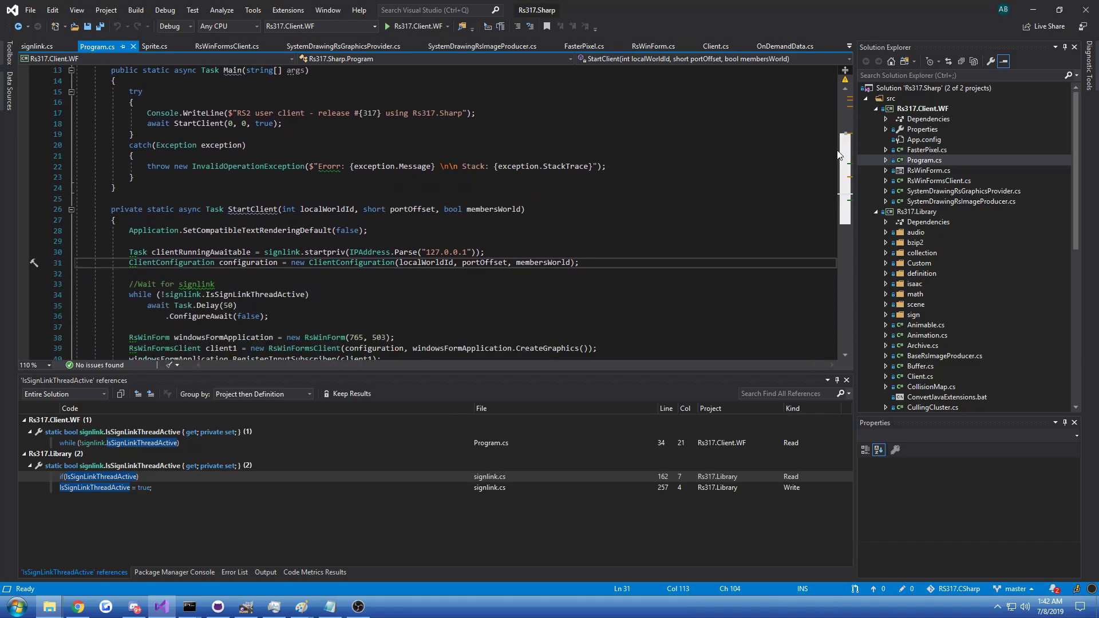
pyautogui.scroll(-3)
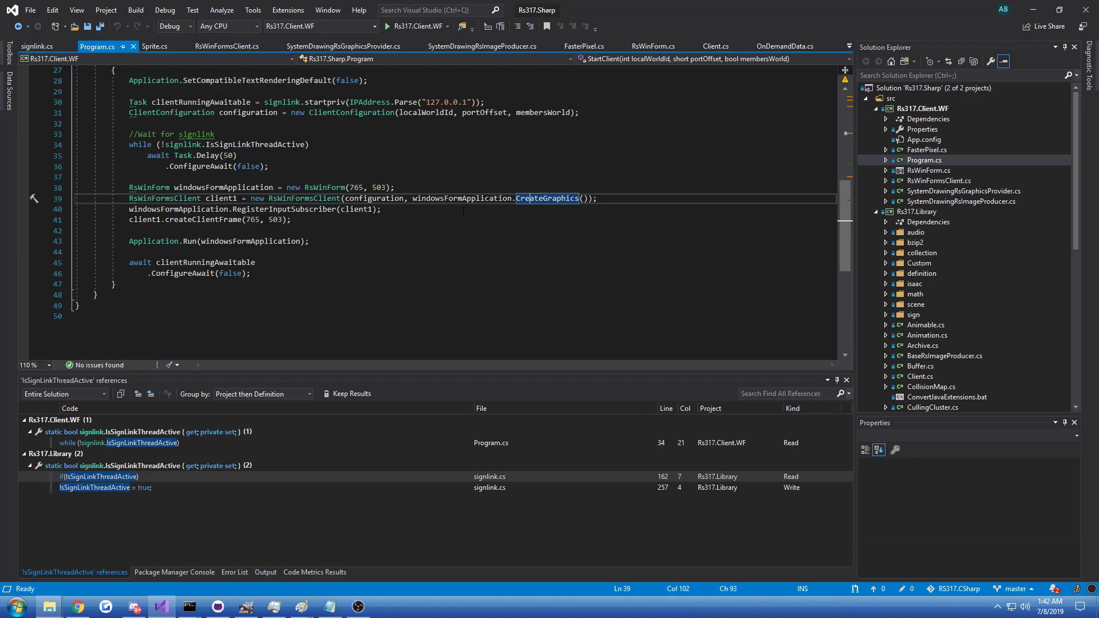
pyautogui.moveTo(547, 198)
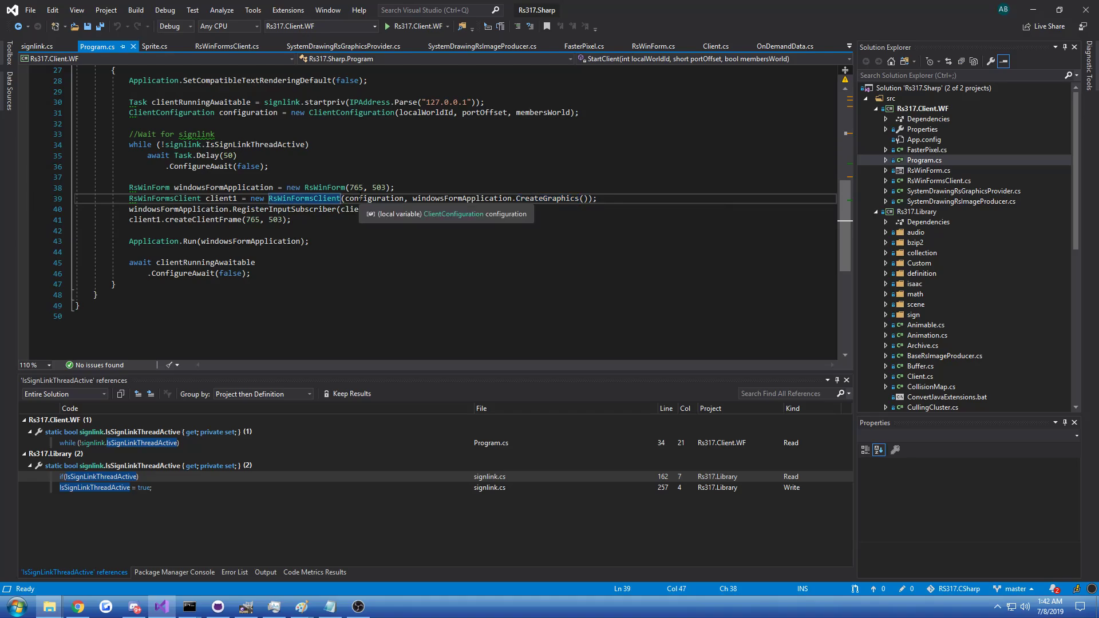
pyautogui.click(225, 45)
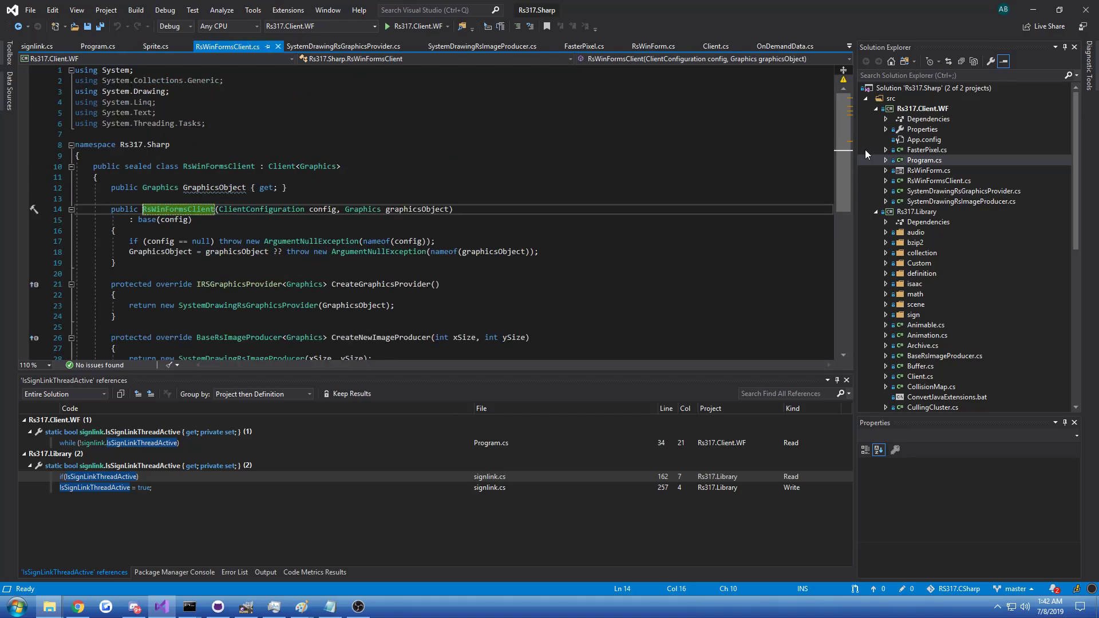
pyautogui.moveTo(283, 166)
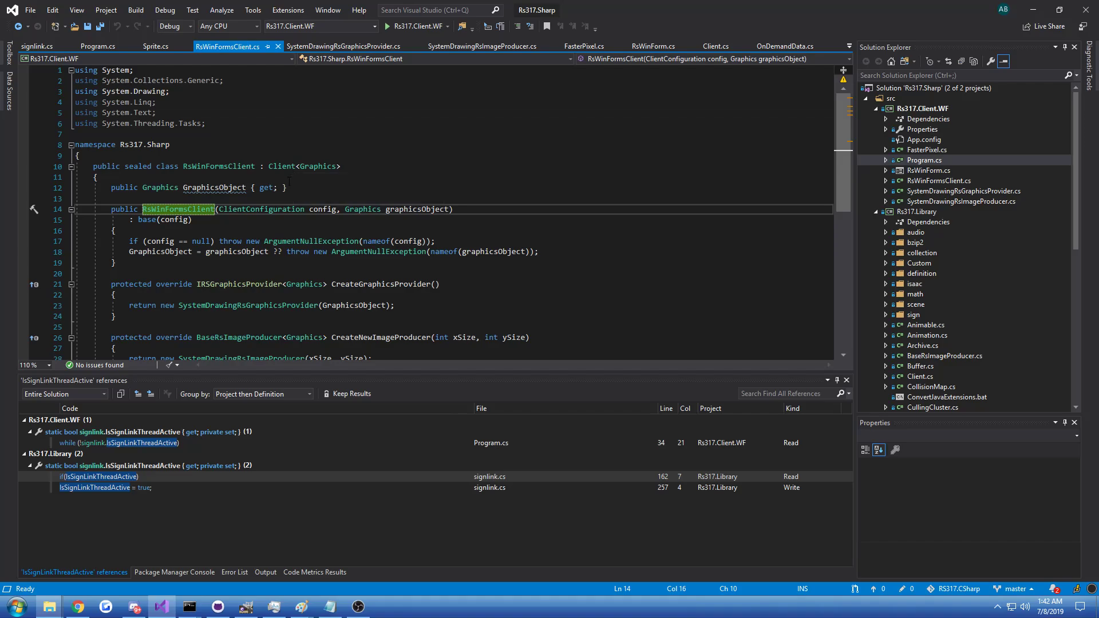
pyautogui.moveTo(281, 166)
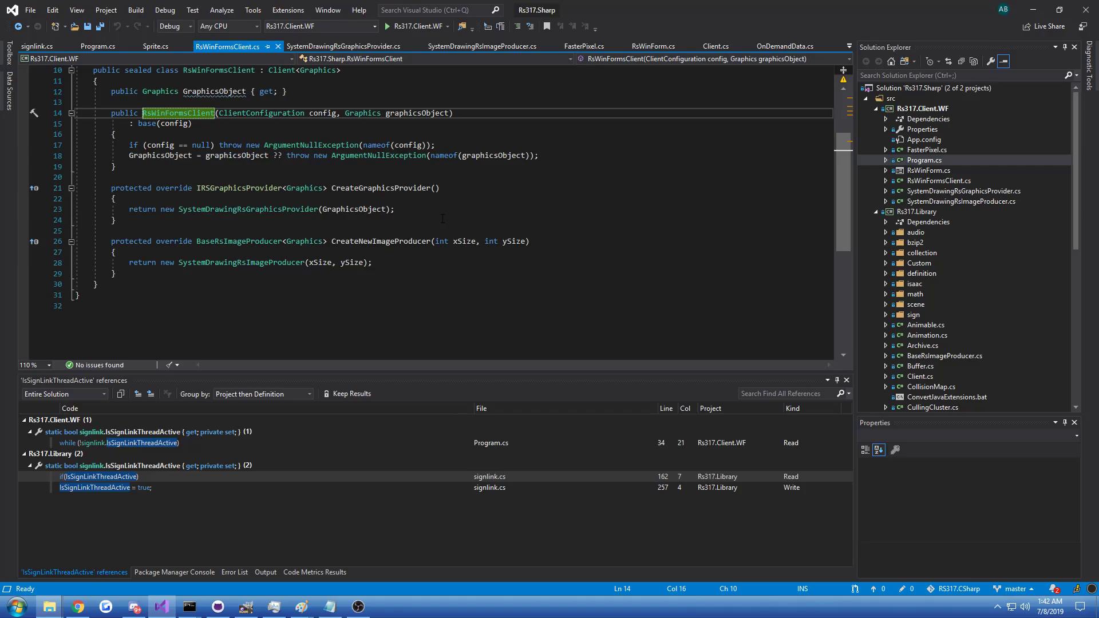
pyautogui.moveTo(885, 174)
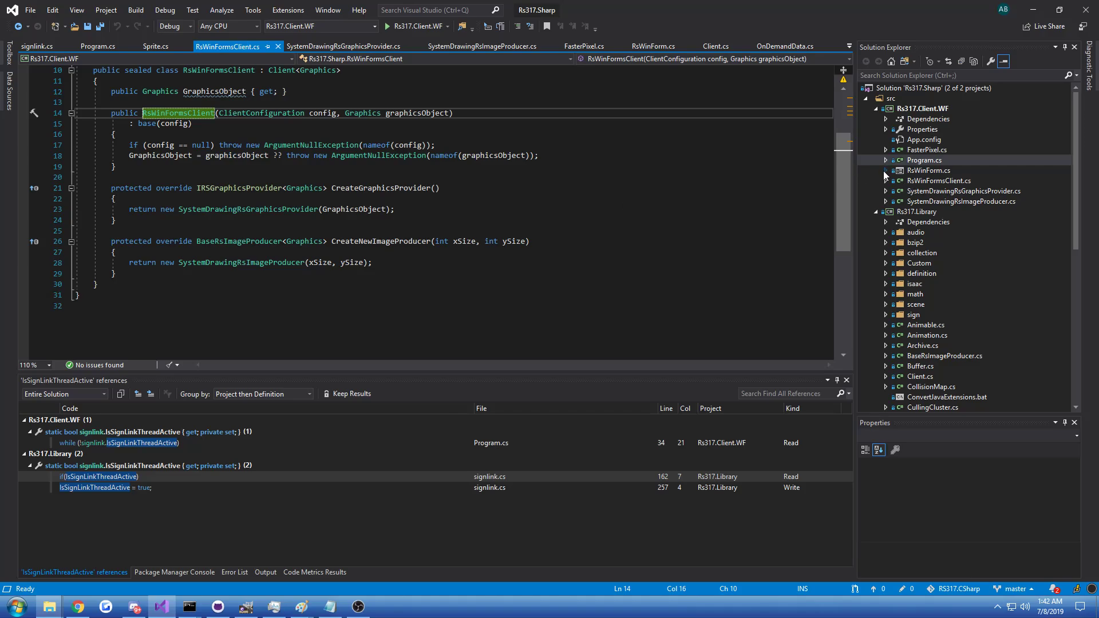
# - Review RsWinForm.cs from Solution Explorer, scrolling through the form class
pyautogui.click(935, 180)
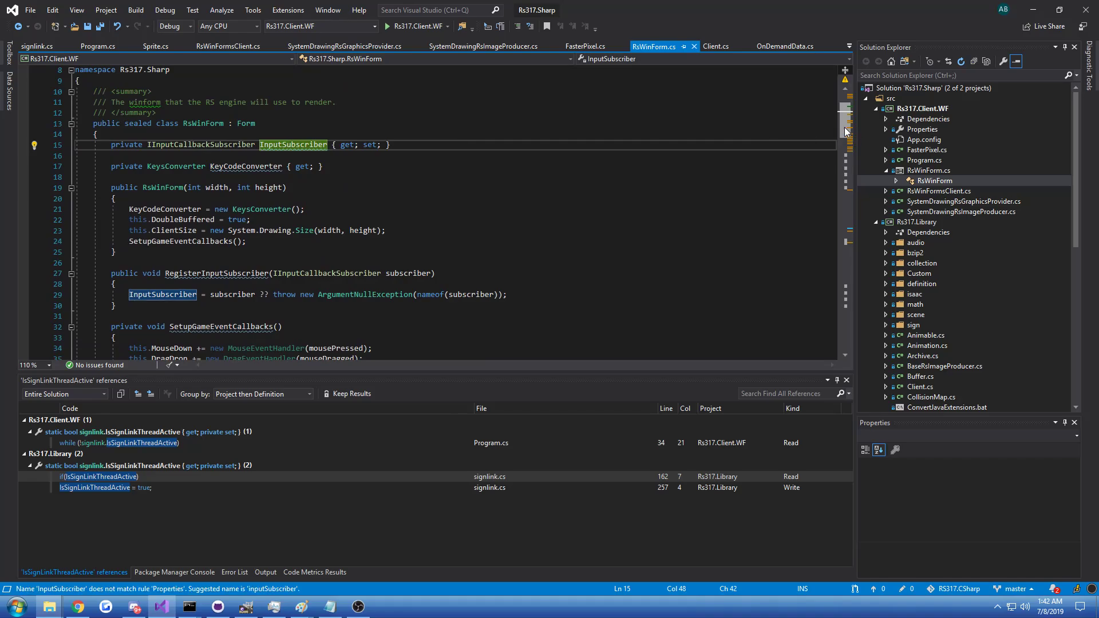
pyautogui.scroll(-3)
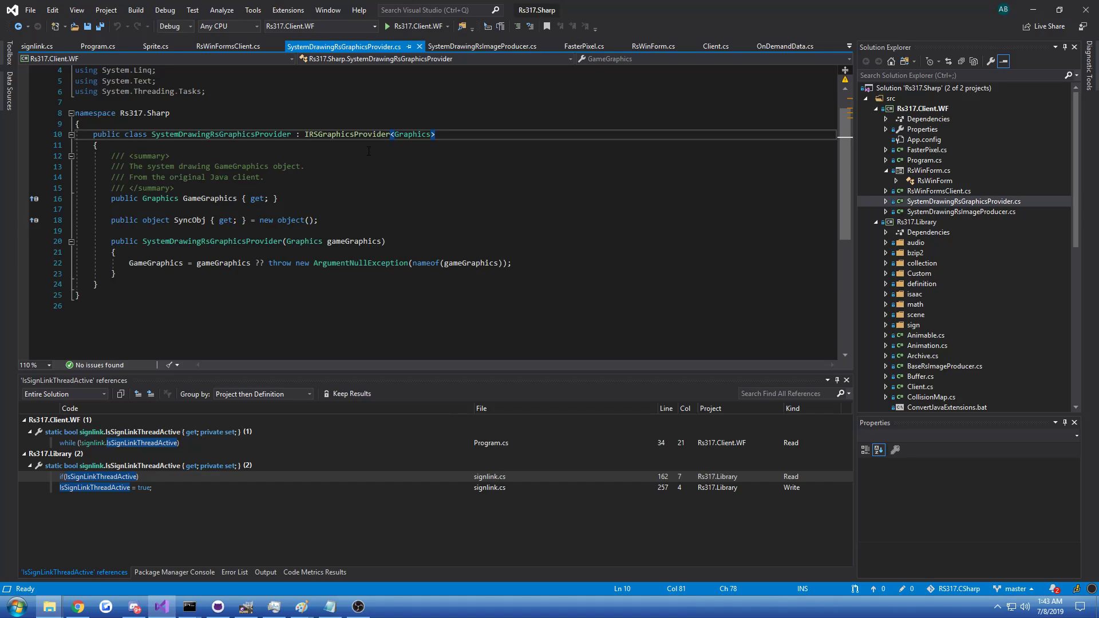
pyautogui.moveTo(929, 218)
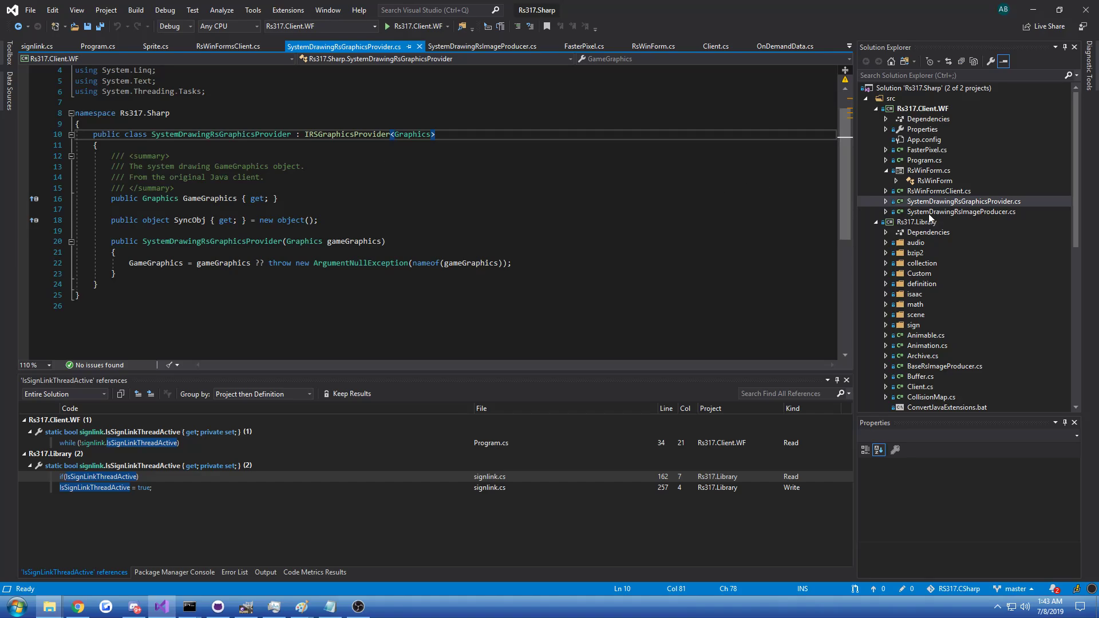
# - Review SystemDrawingRsImageProducer.cs and its BaseRsImageProducer base, returning to the InternalDrawGraphics override
pyautogui.click(482, 46)
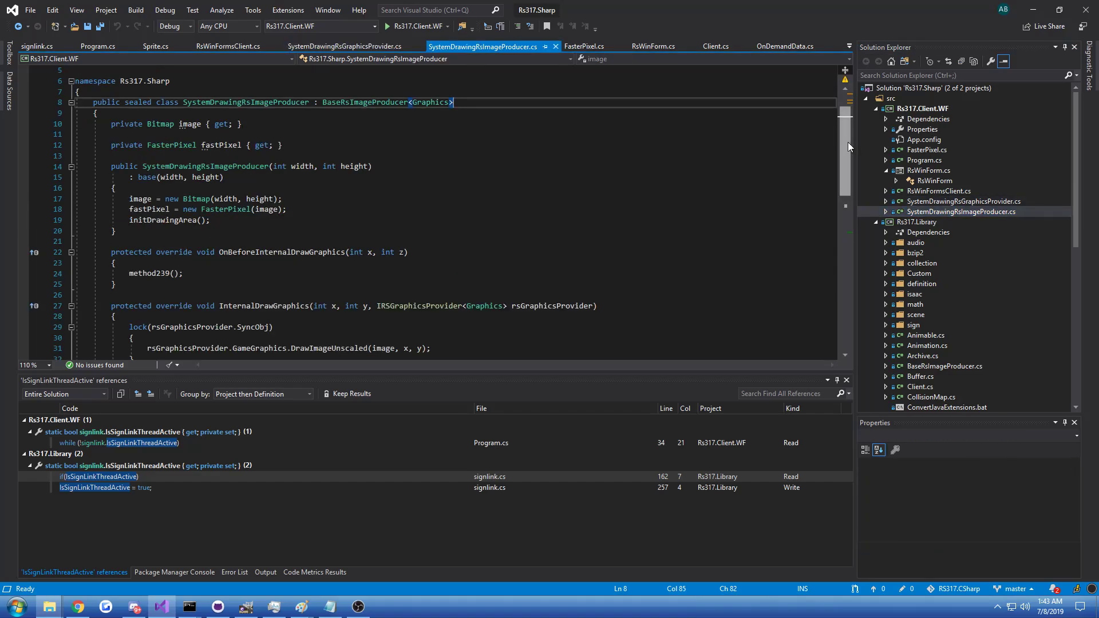
pyautogui.scroll(-3)
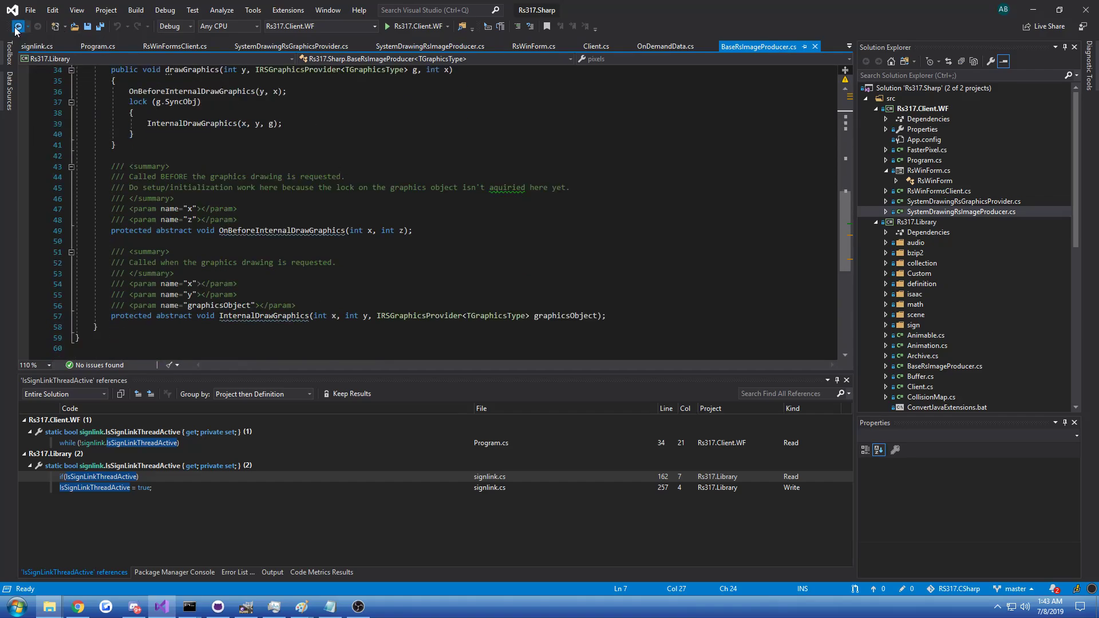
pyautogui.click(430, 46)
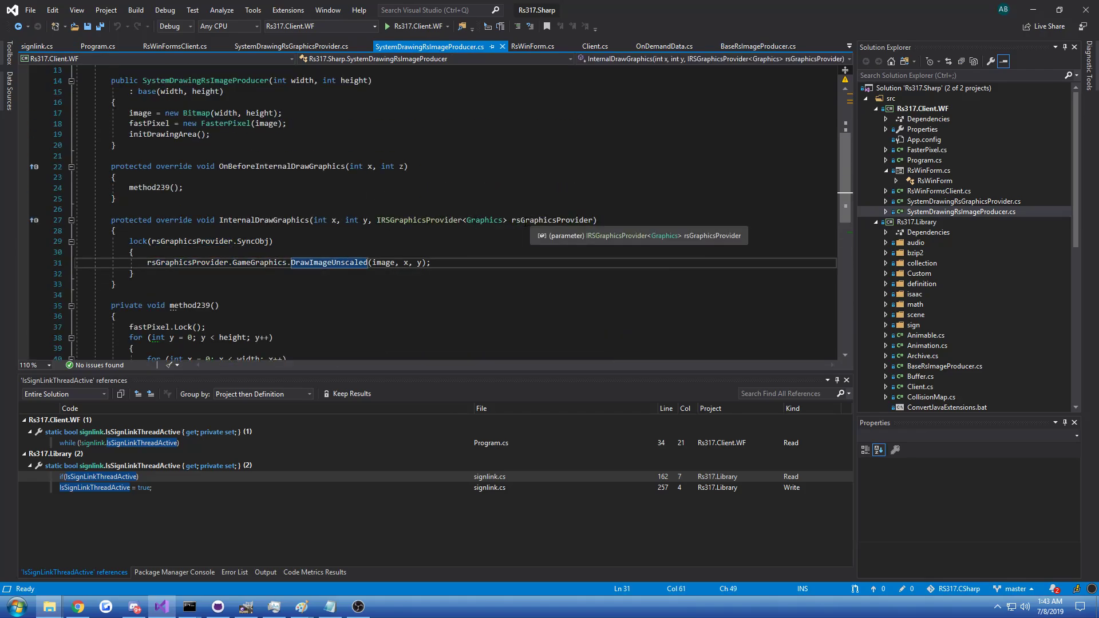
pyautogui.click(962, 202)
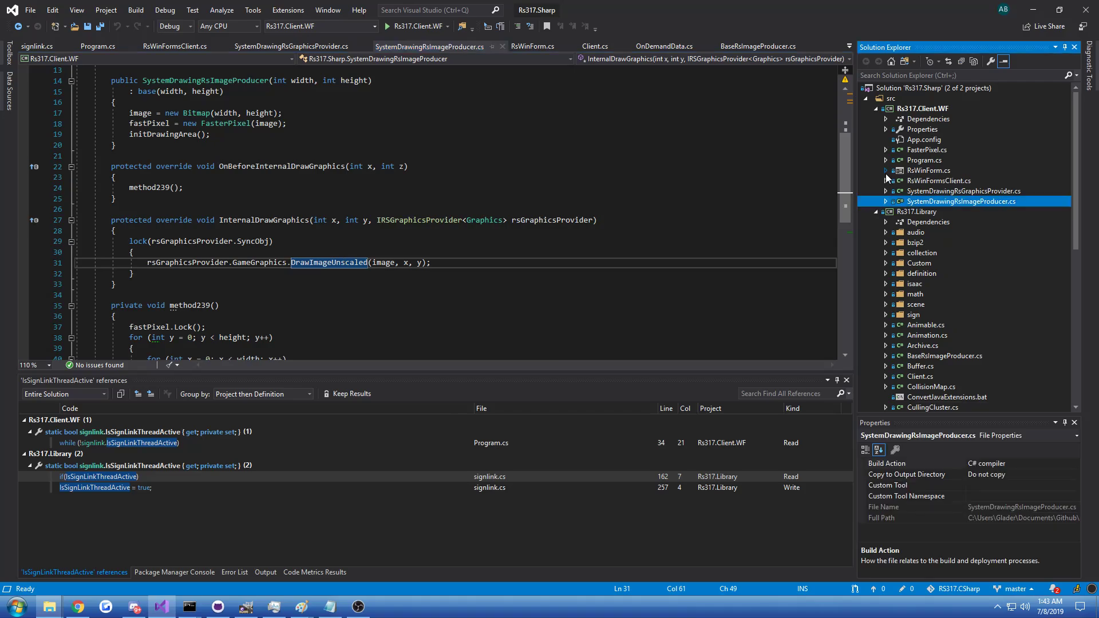
pyautogui.moveTo(507, 168)
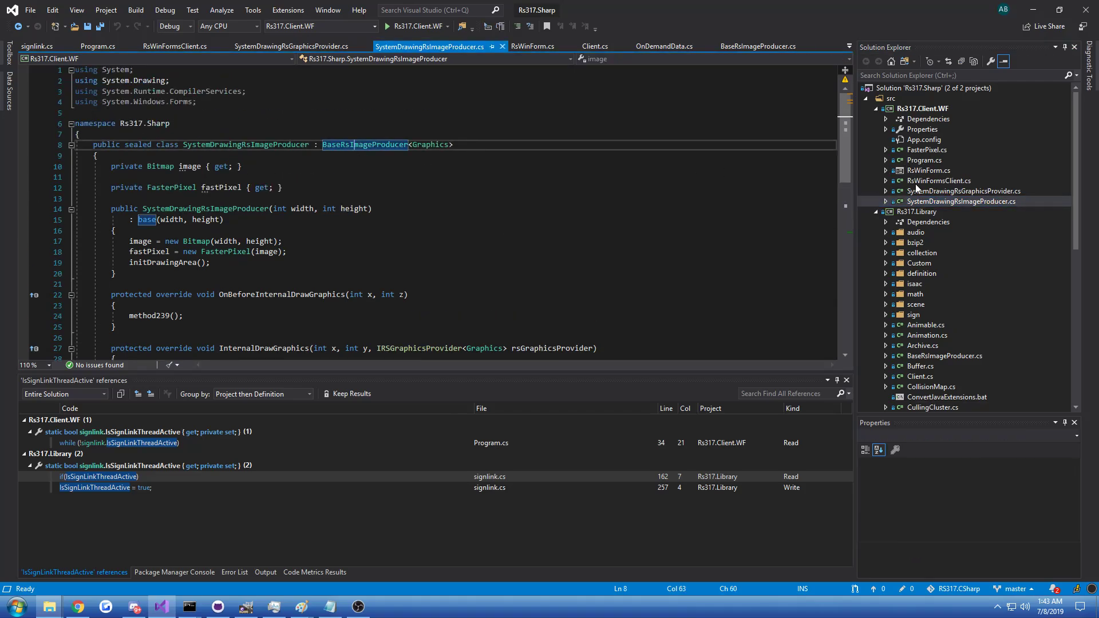
# - Revisit SystemDrawingRsGraphicsProvider.cs, then return to Program.cs with its Main and StartClient code
pyautogui.click(291, 45)
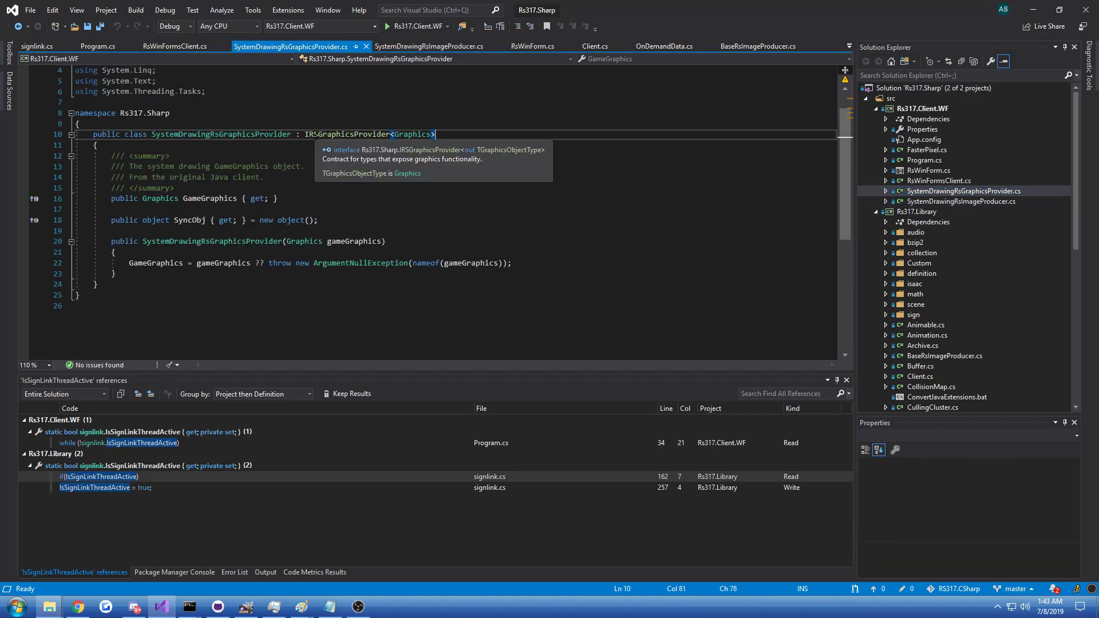
pyautogui.moveTo(955, 176)
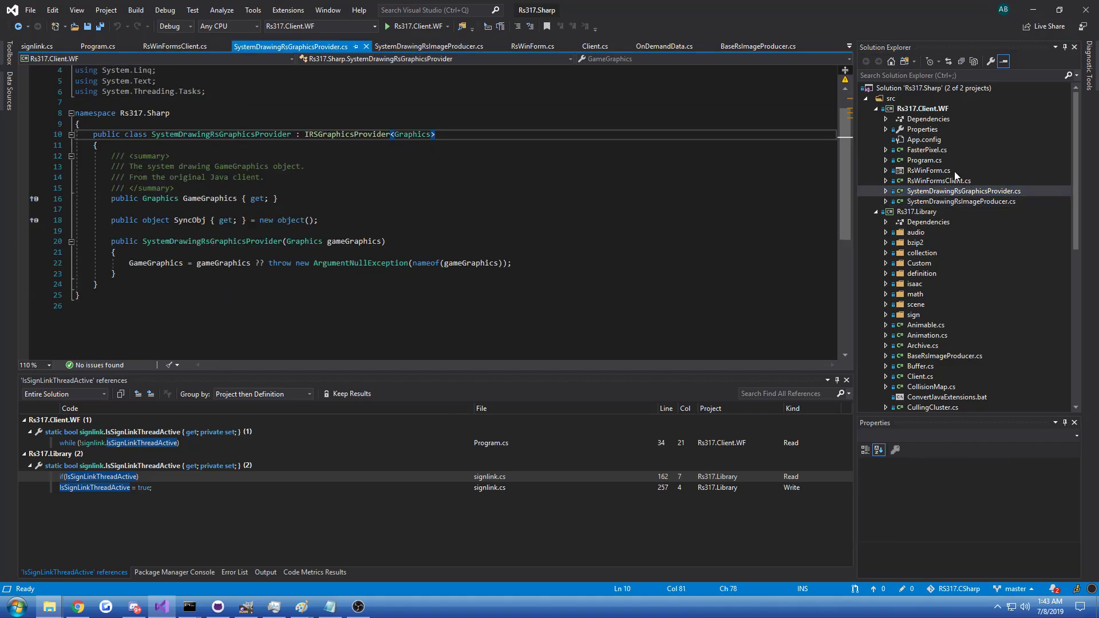
pyautogui.click(97, 46)
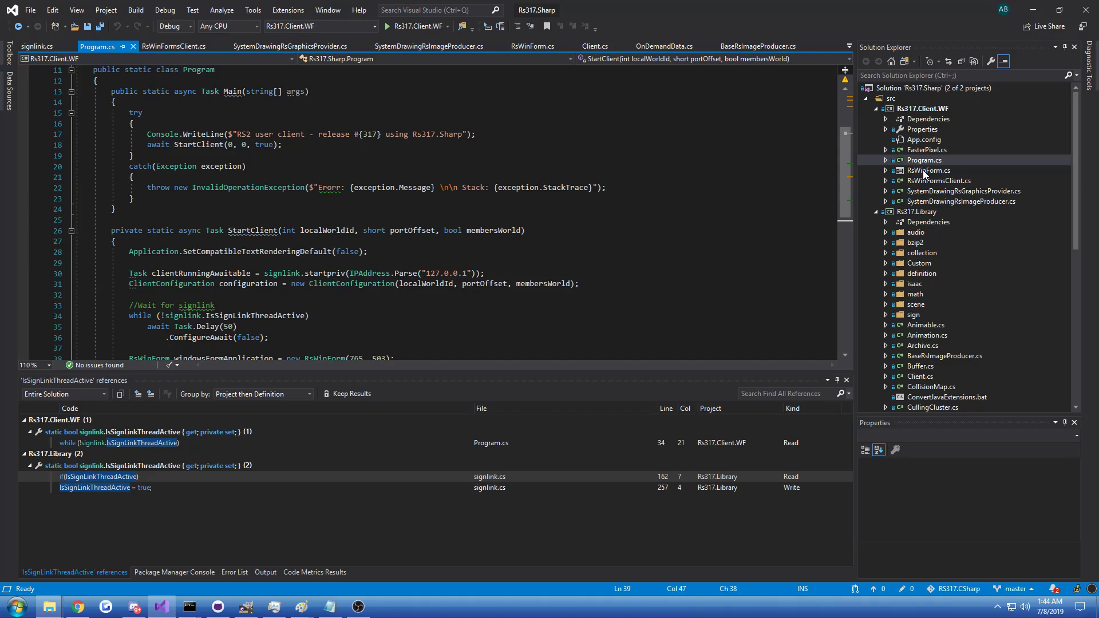
pyautogui.moveTo(926, 174)
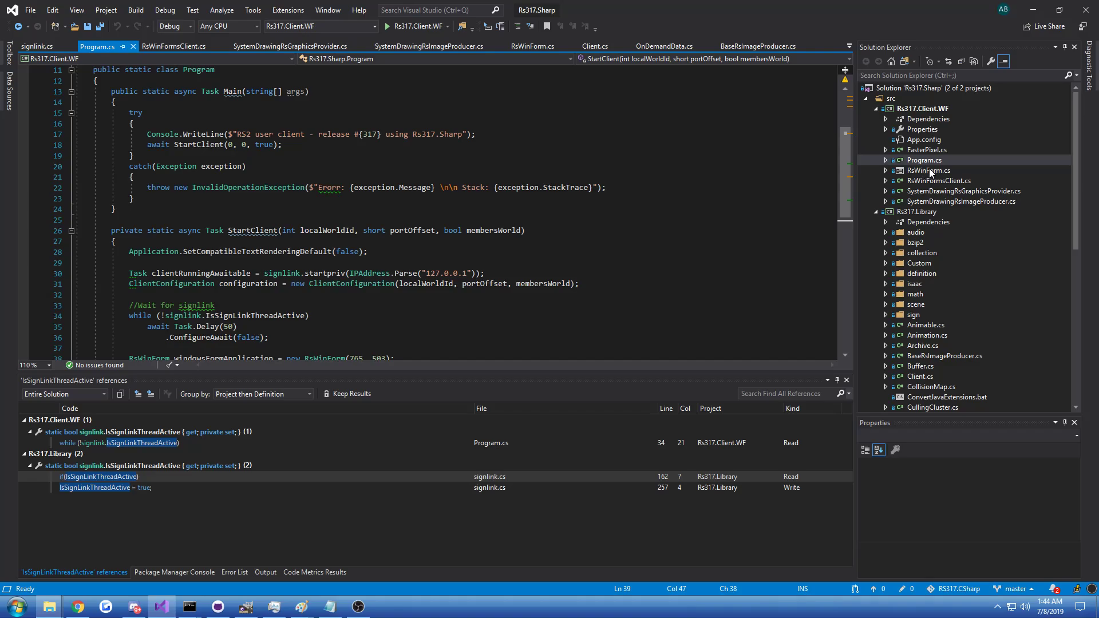
pyautogui.moveTo(975, 184)
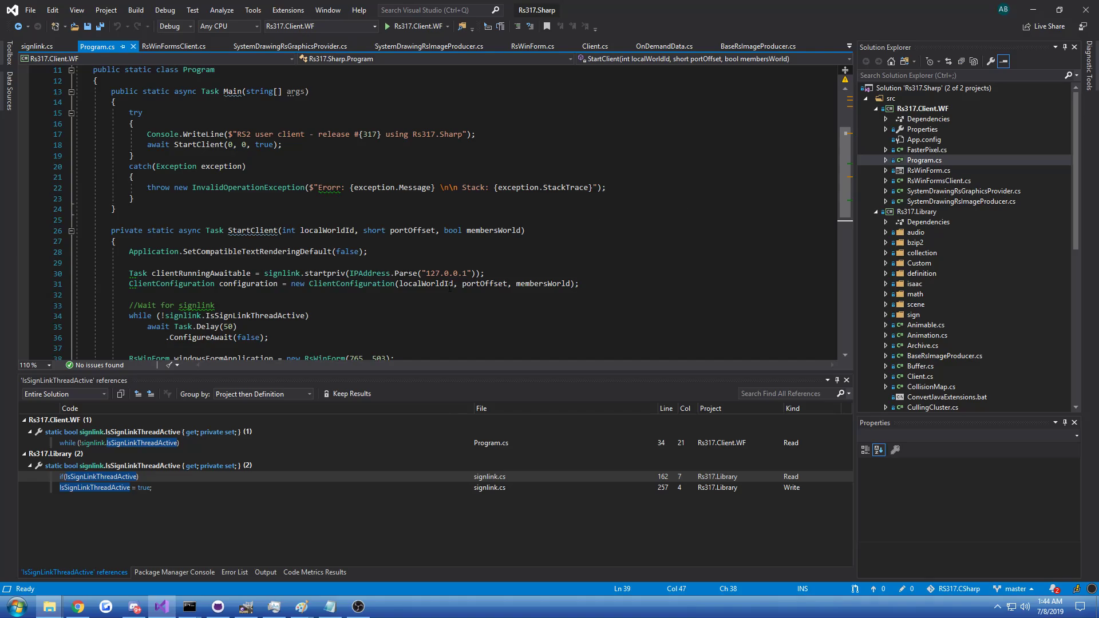
pyautogui.moveTo(416, 368)
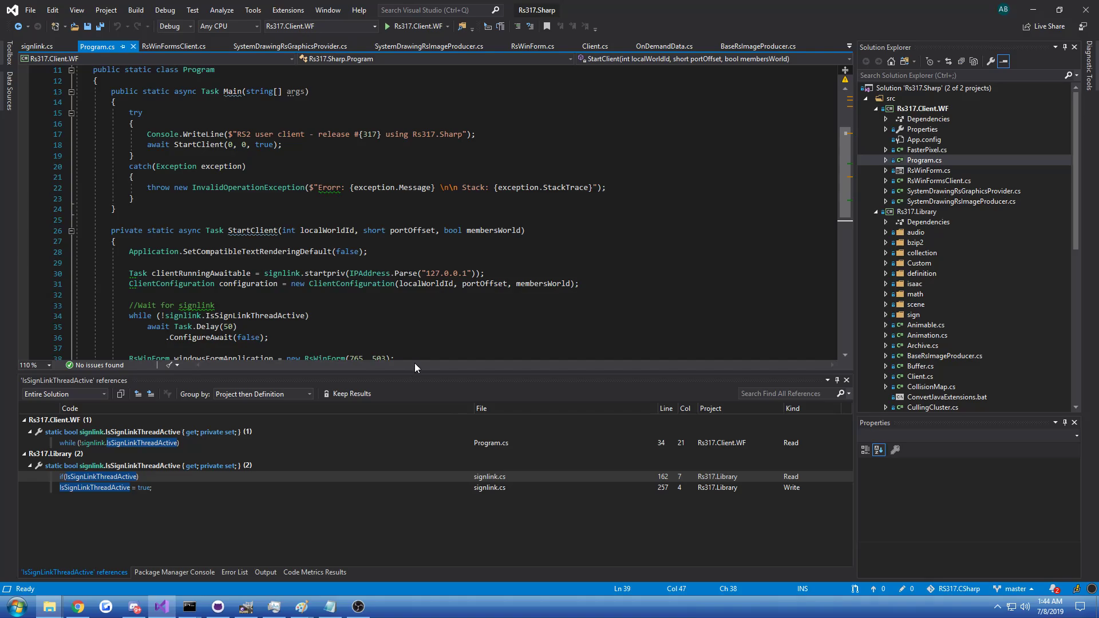